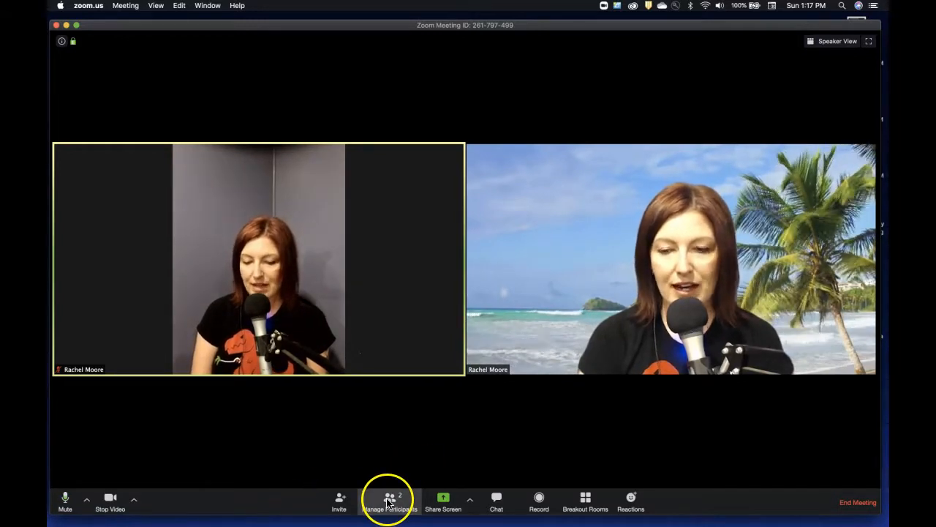
Step: Show the Participants list and the Chat panel beside the two video feeds
click(389, 501)
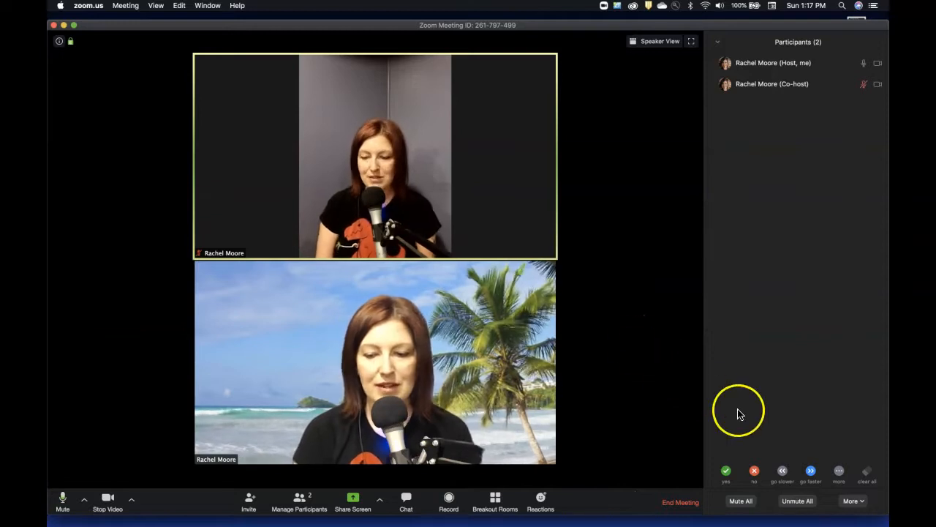
click(406, 501)
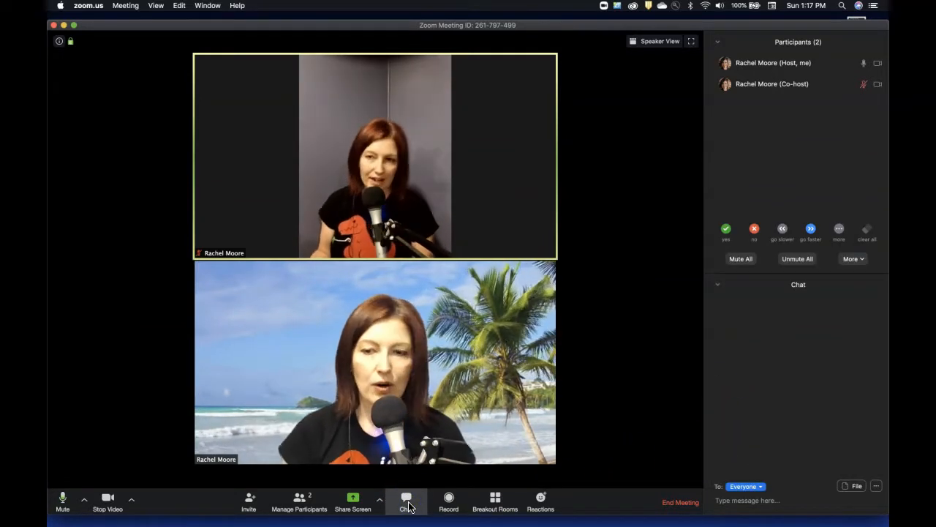
click(406, 501)
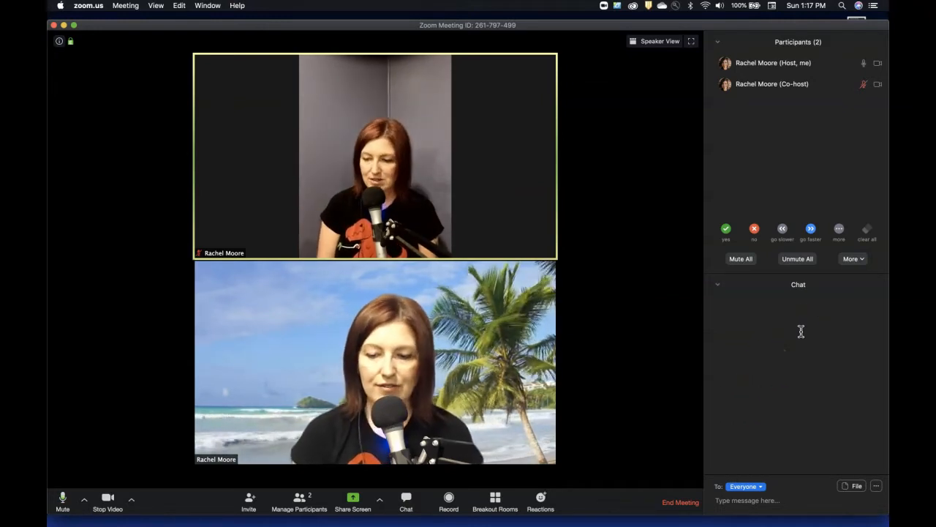
Step: Start recording the meeting to the cloud
click(449, 501)
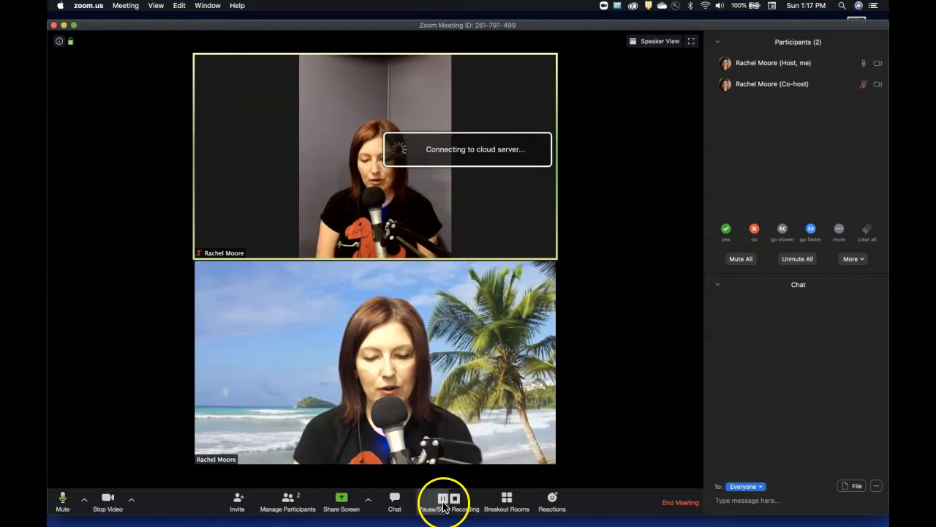
click(442, 501)
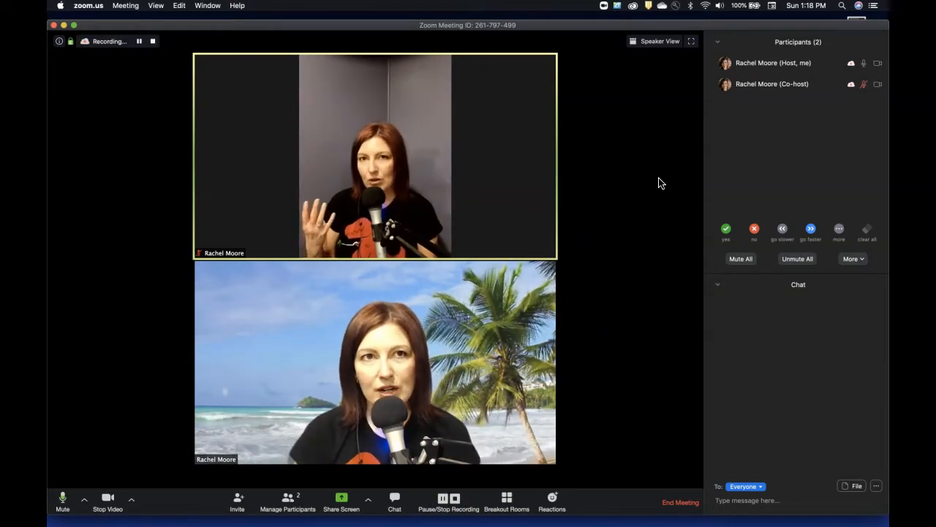
mouse_move(99, 73)
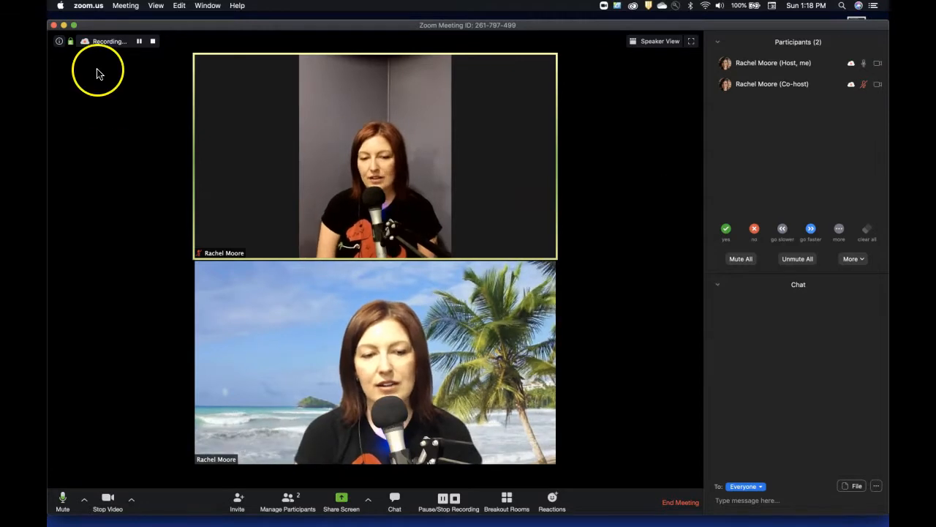
mouse_move(84, 46)
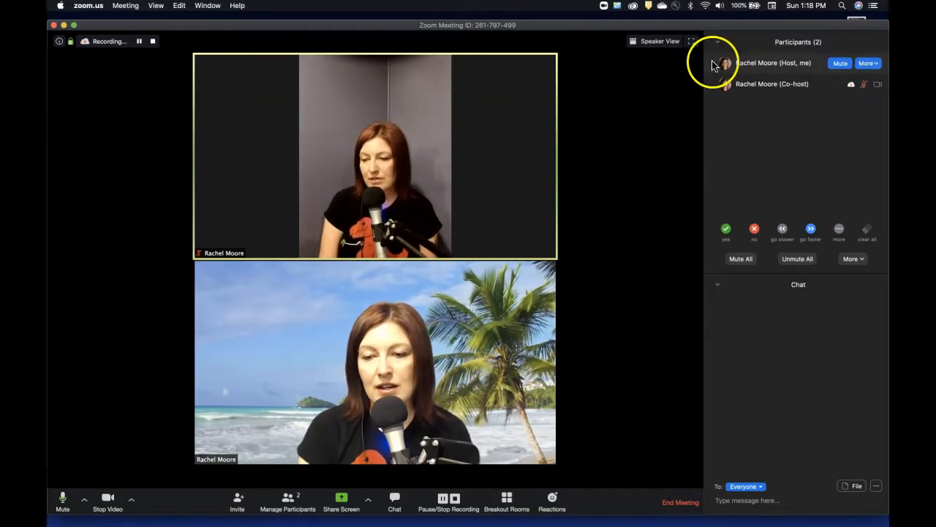
mouse_move(860, 117)
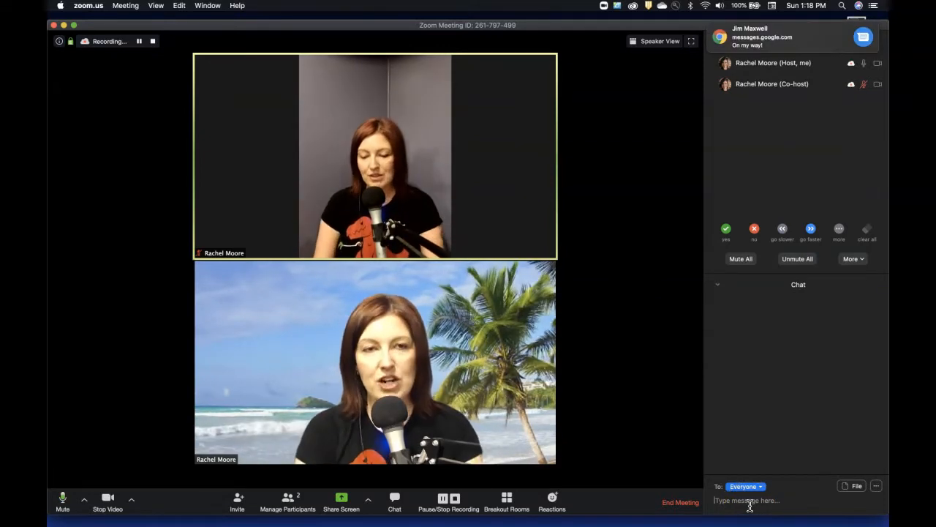
text(R)
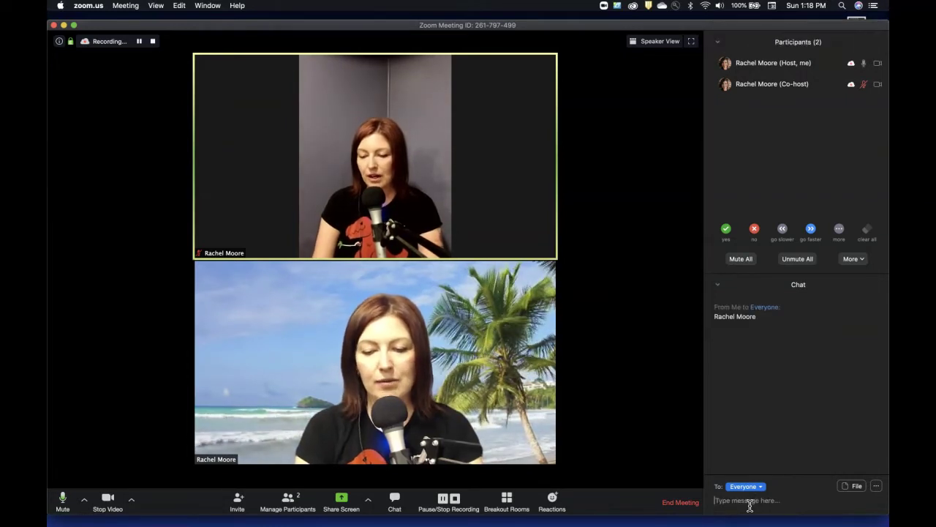
text(Joe S)
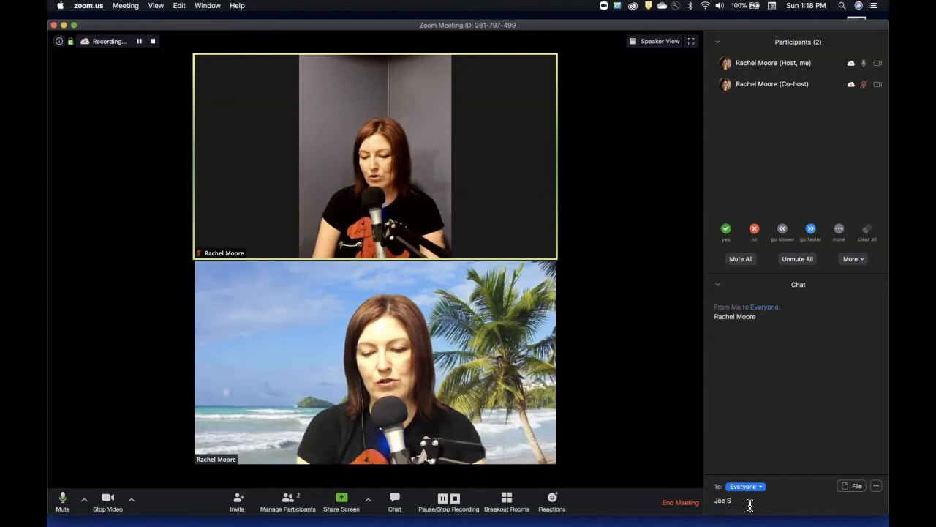
key(Return)
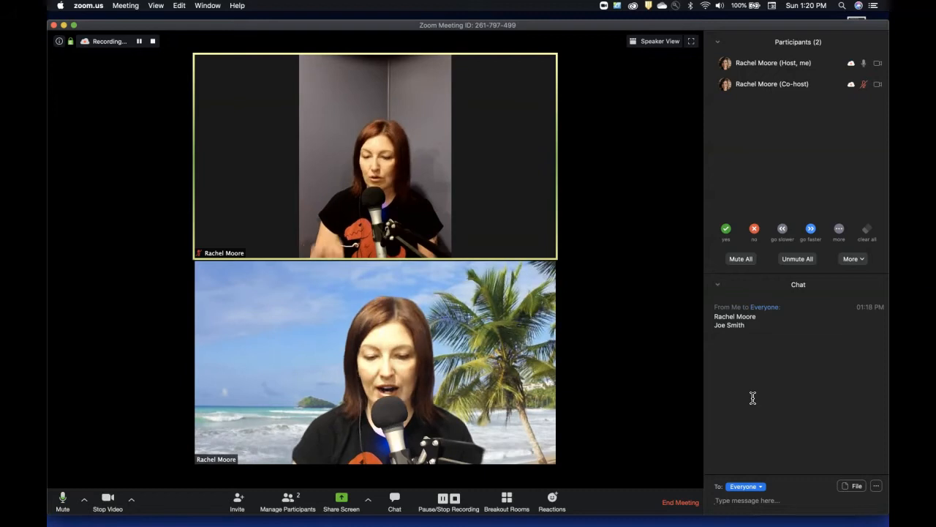
mouse_move(448, 501)
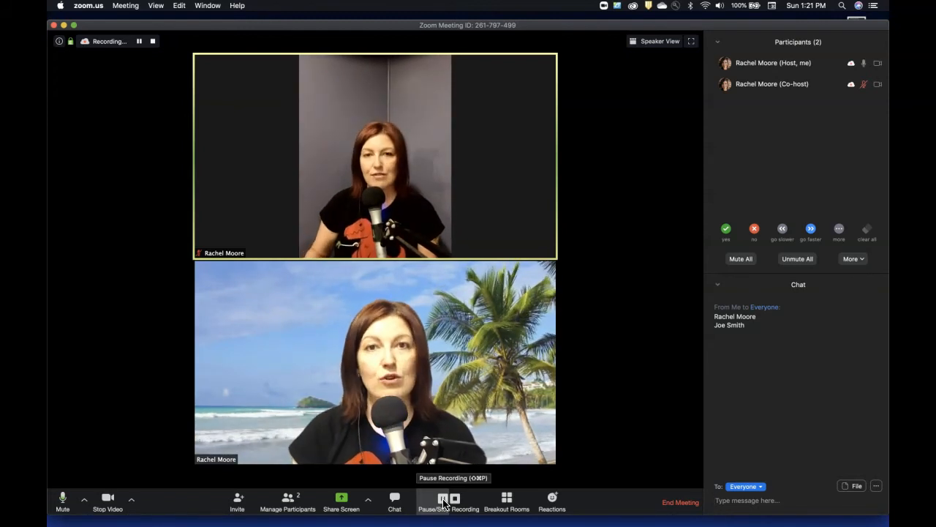
mouse_move(448, 501)
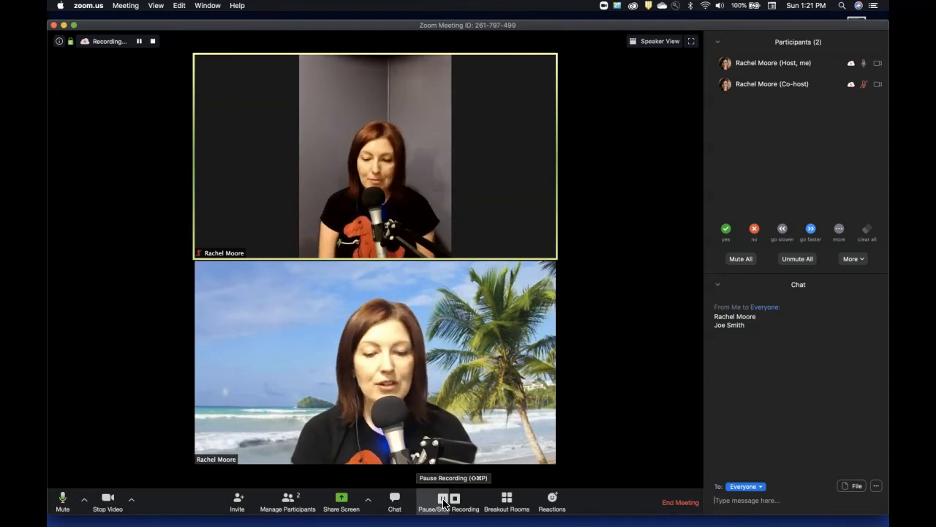